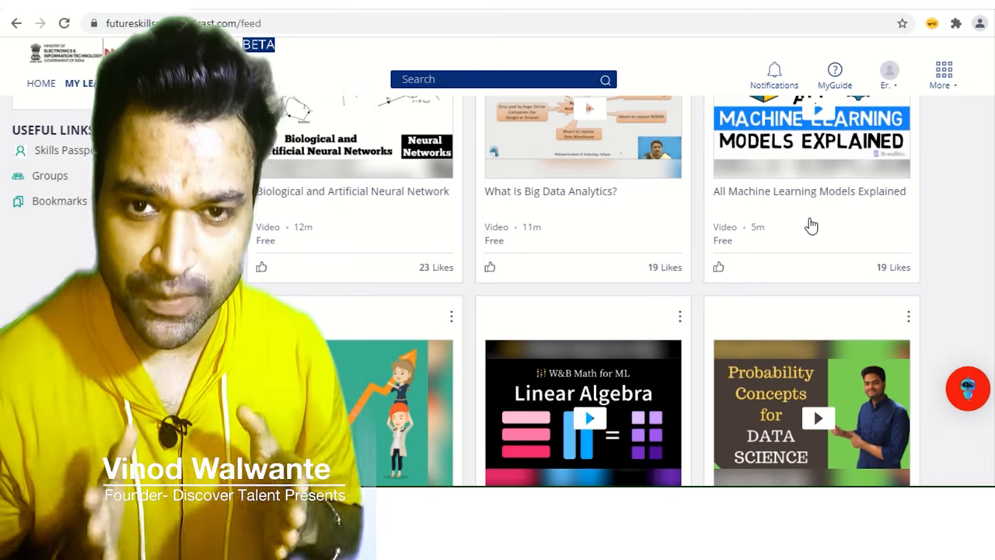
- Sign in through 'Join Now with LinkedIn' to reach the home page with the Internet of Things banner
scroll(down, 3)
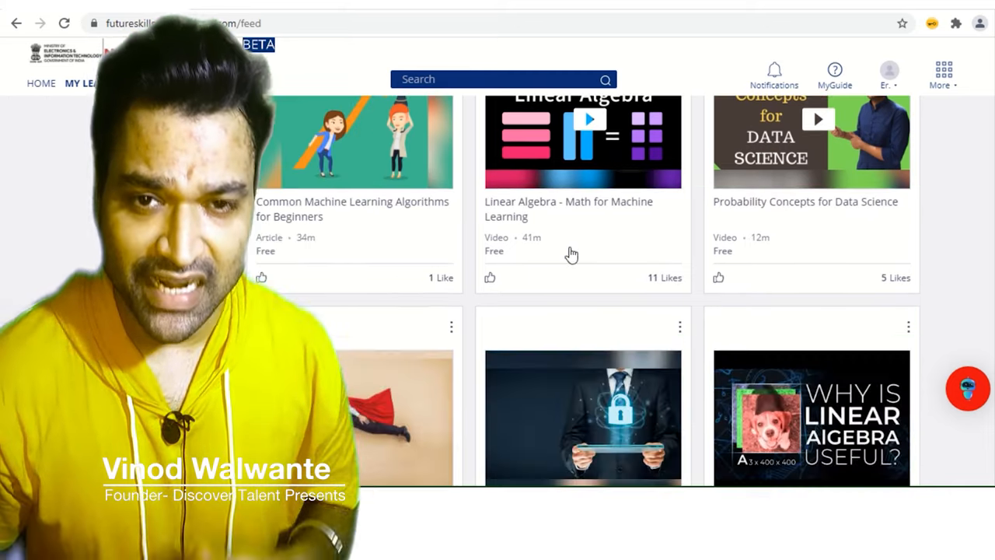
scroll(down, 3)
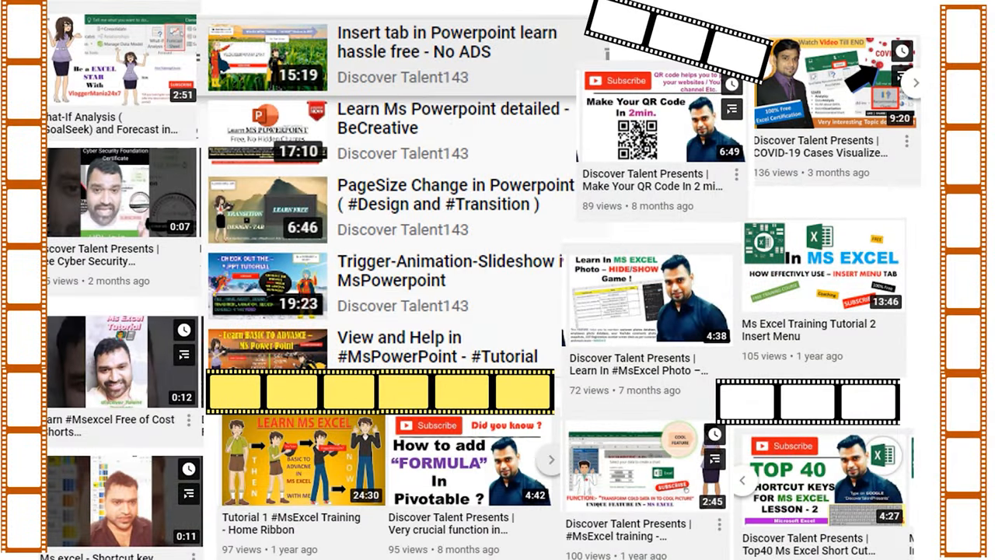
scroll(down, 3)
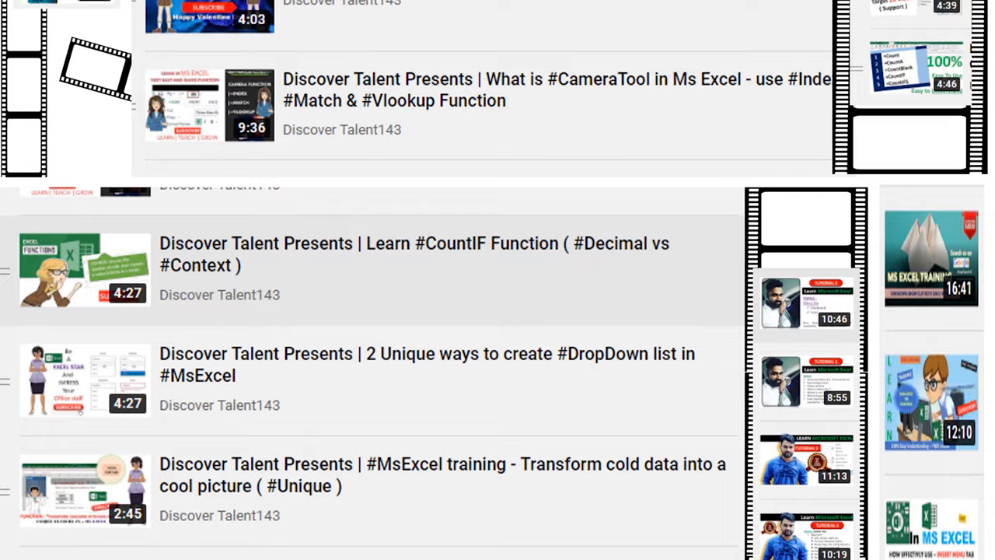
scroll(down, 3)
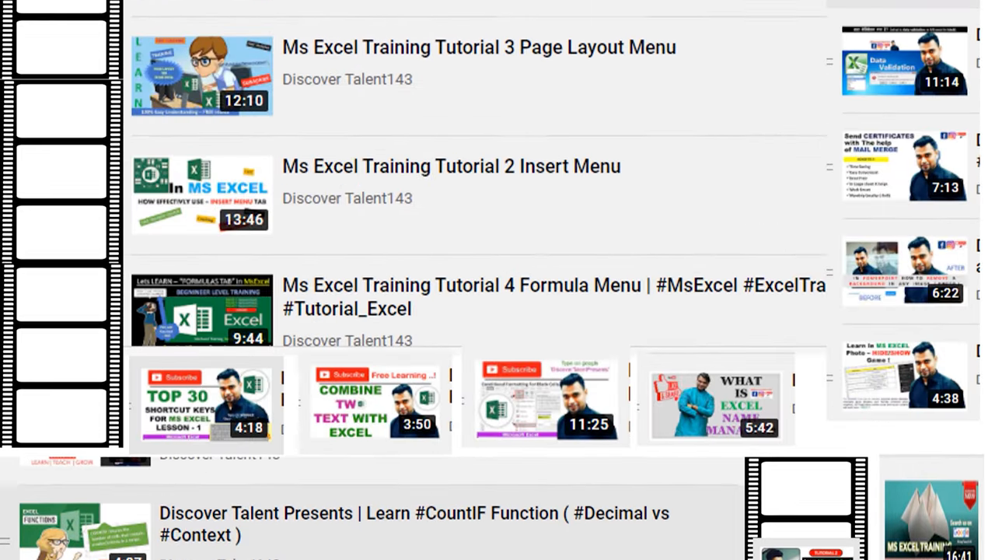
scroll(up, 3)
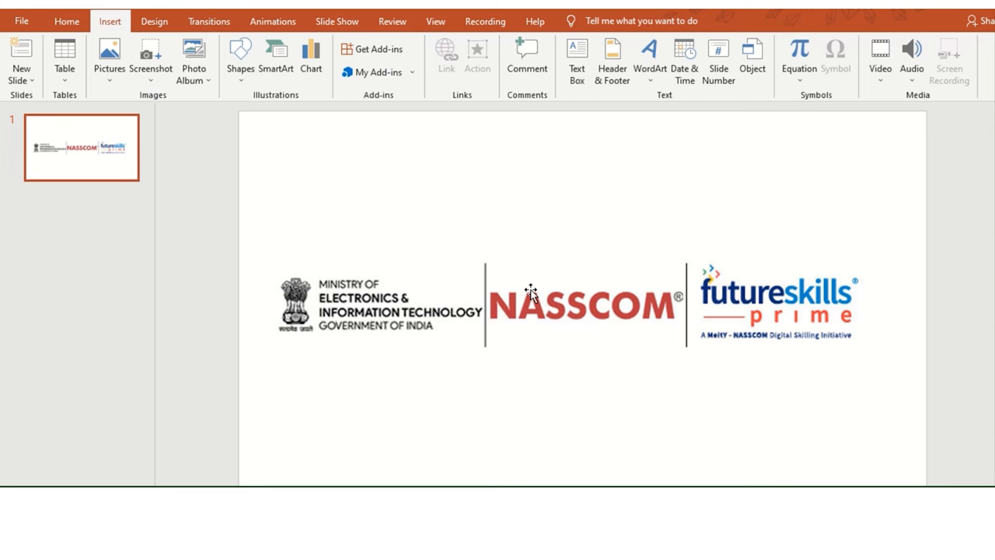
mouse_move(423, 317)
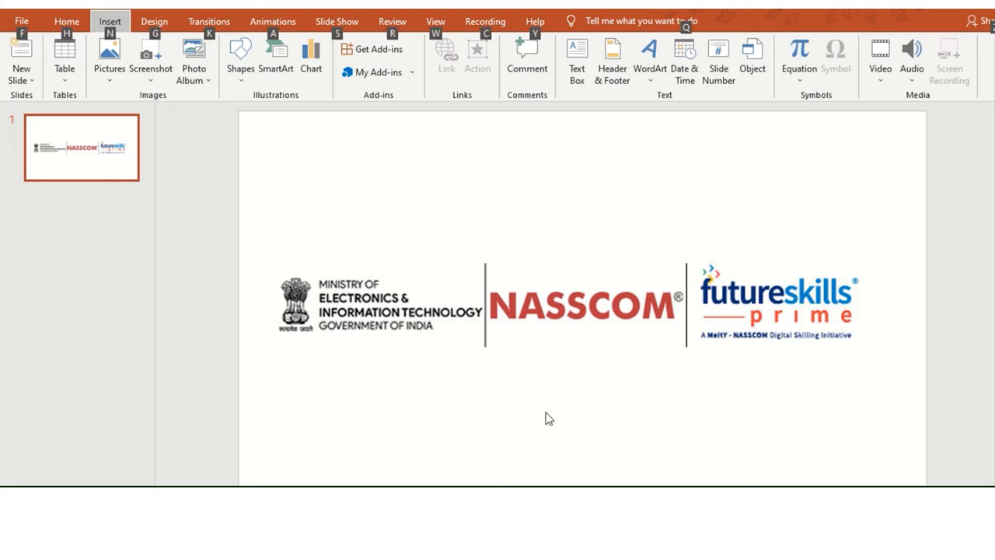
mouse_move(737, 343)
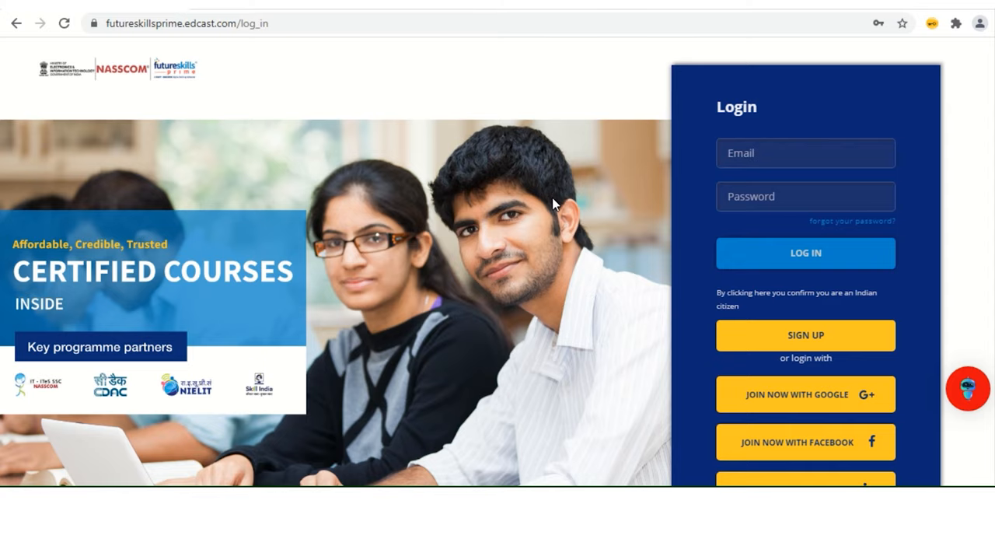
mouse_move(464, 183)
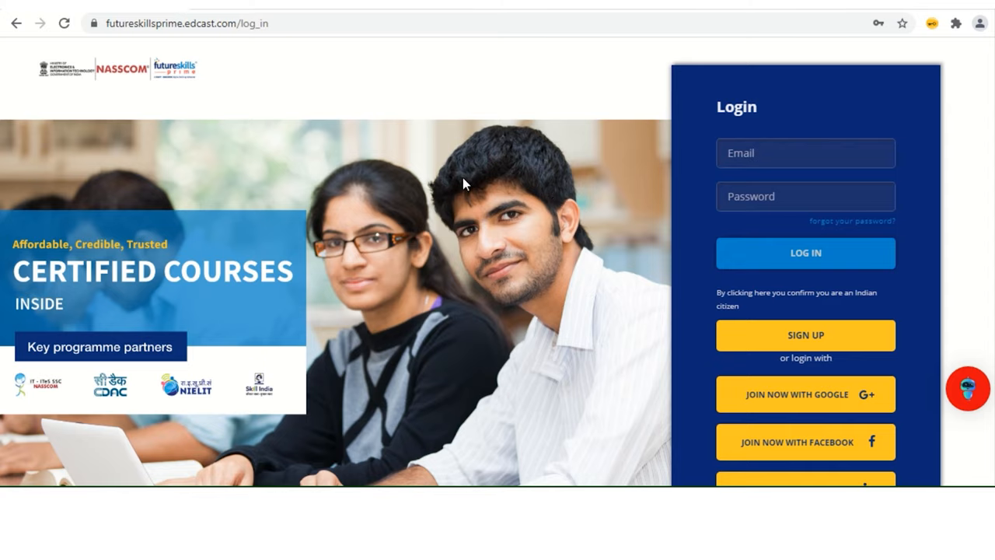
scroll(down, 3)
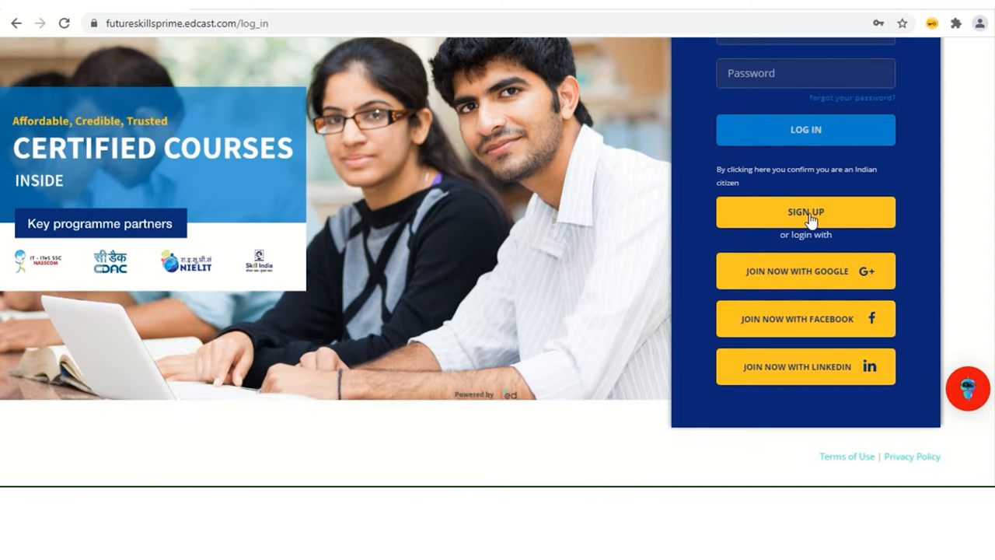
mouse_move(855, 277)
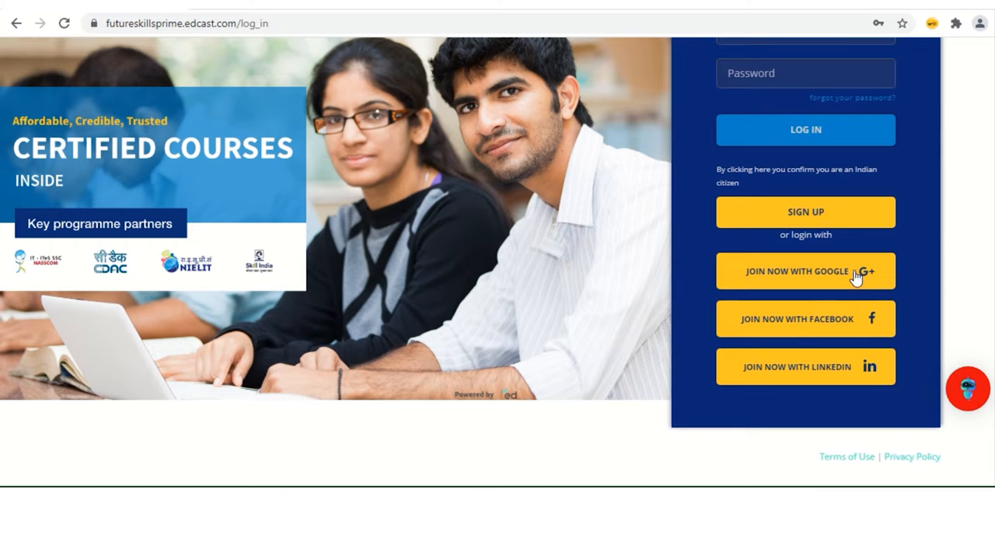
mouse_move(805, 314)
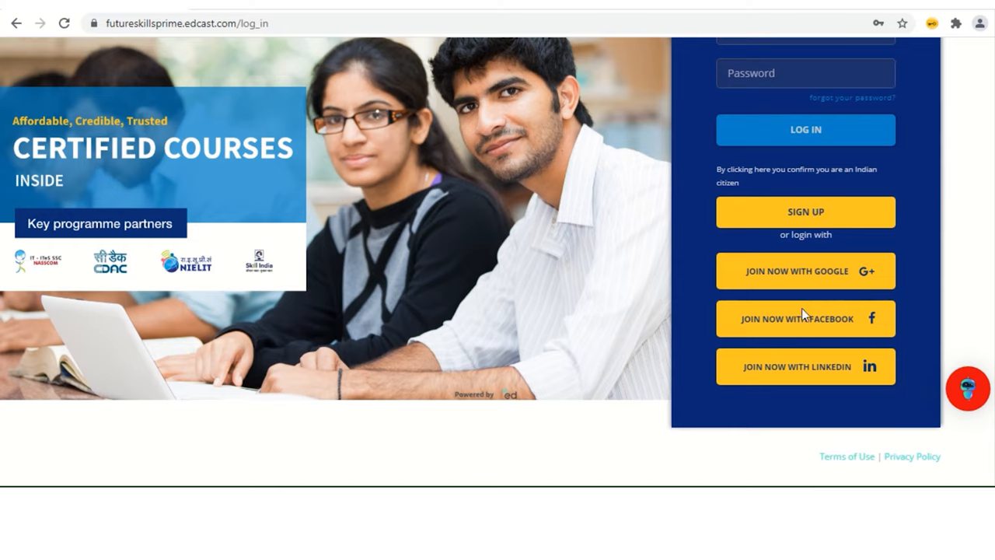
mouse_move(806, 379)
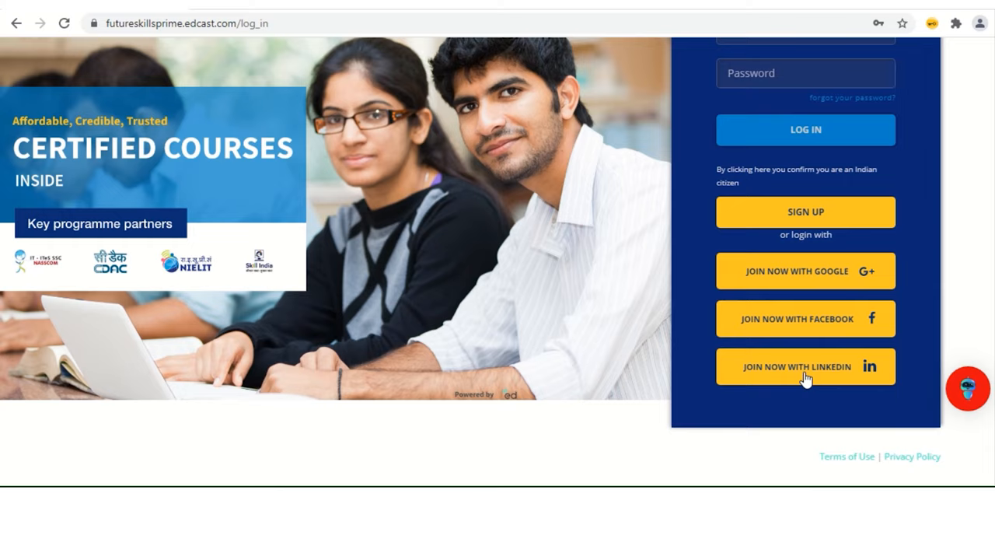
click(806, 367)
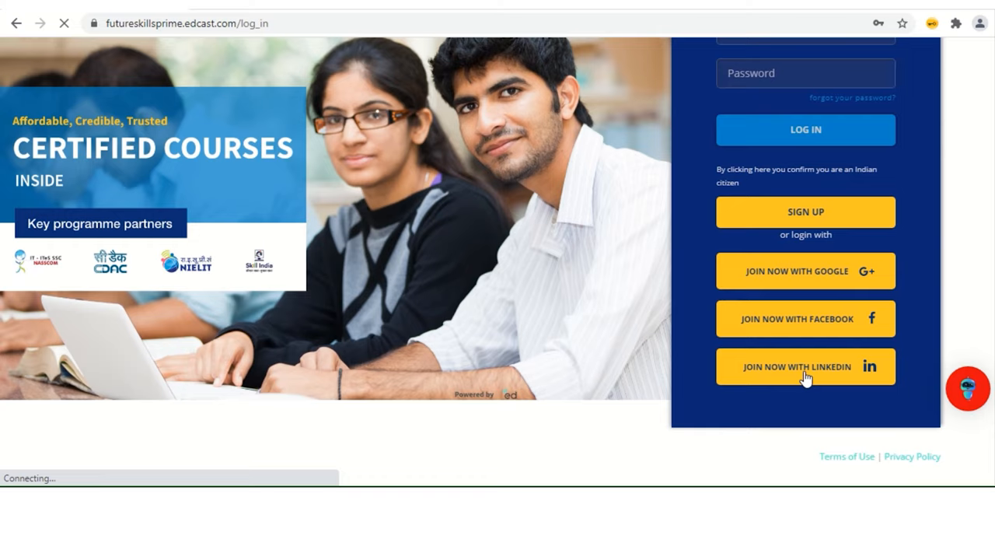
click(806, 367)
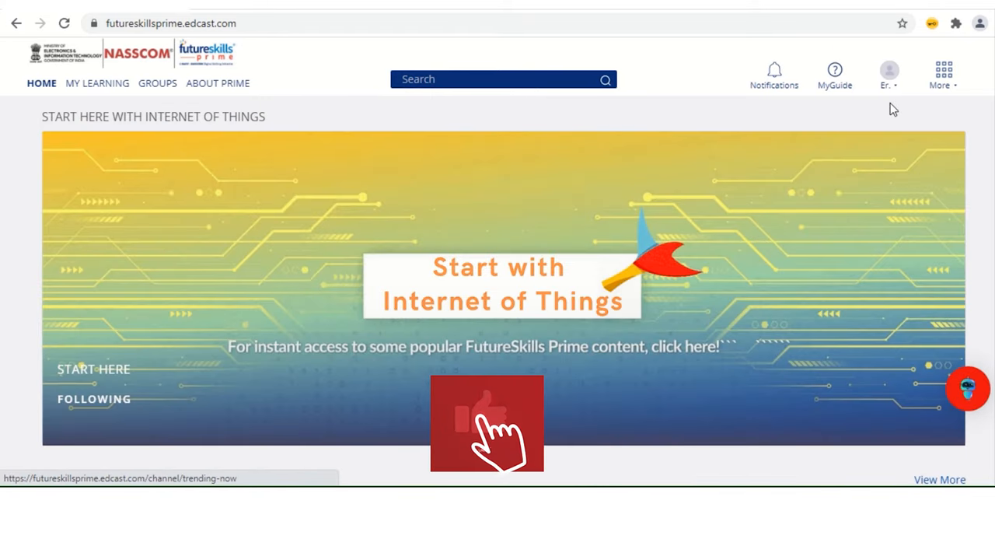
click(890, 70)
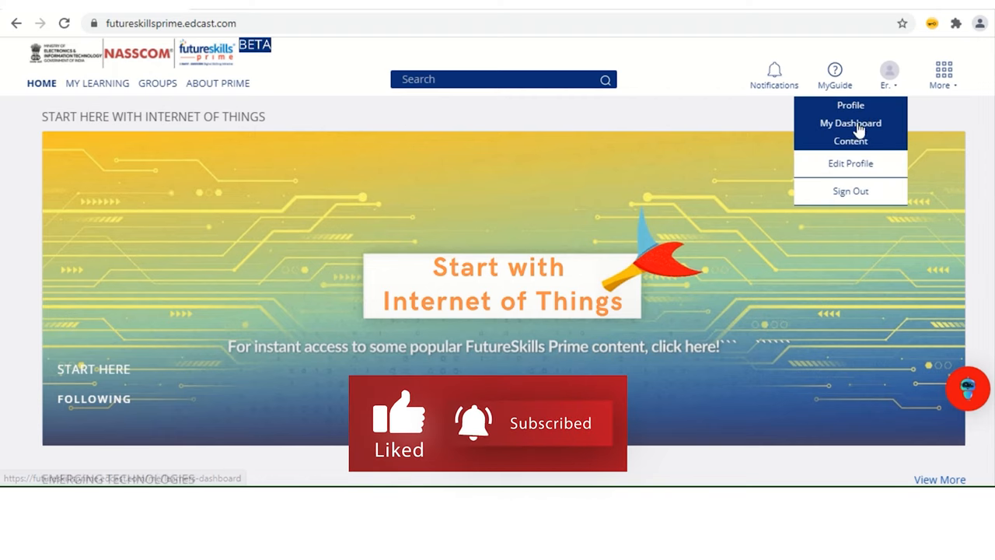
click(563, 193)
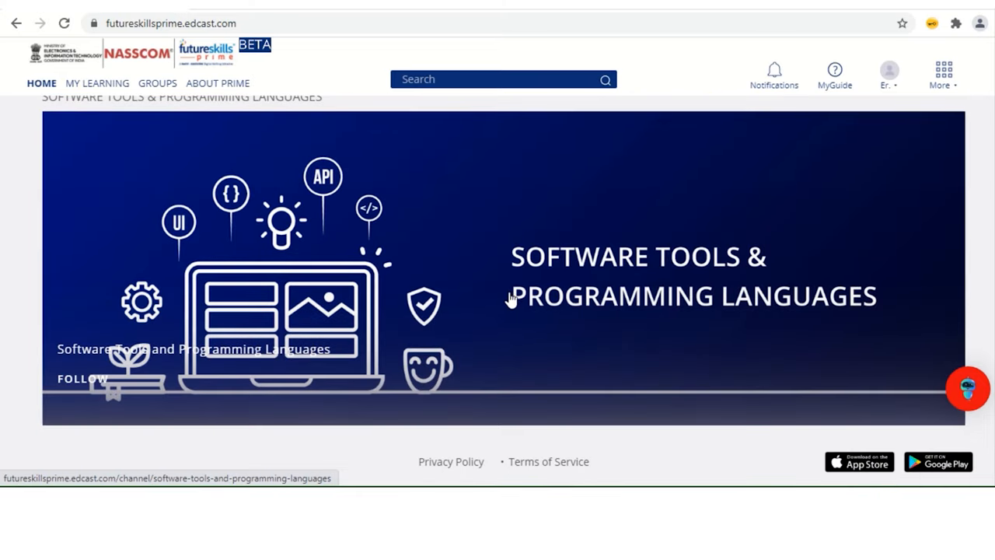
mouse_move(858, 463)
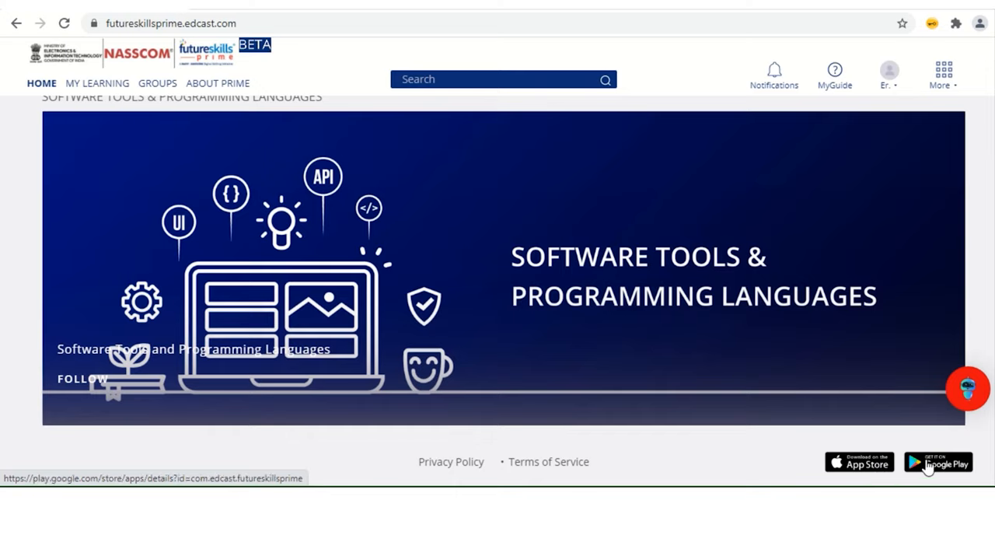
mouse_move(858, 463)
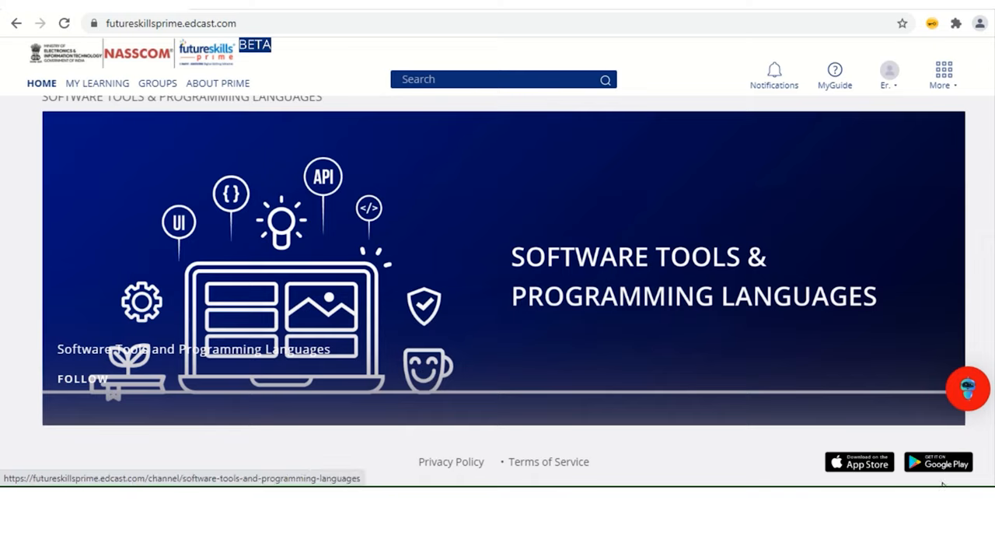
mouse_move(899, 442)
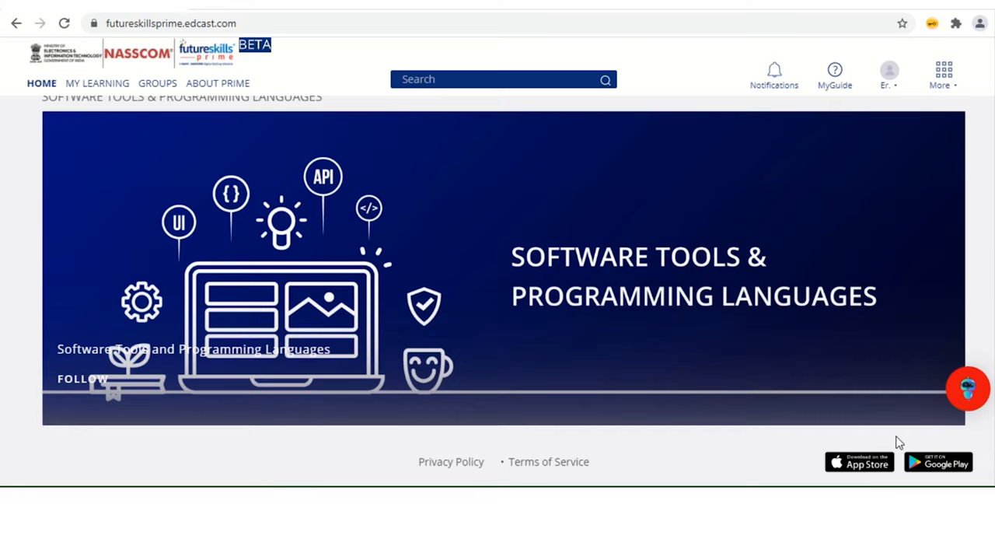
scroll(up, 3)
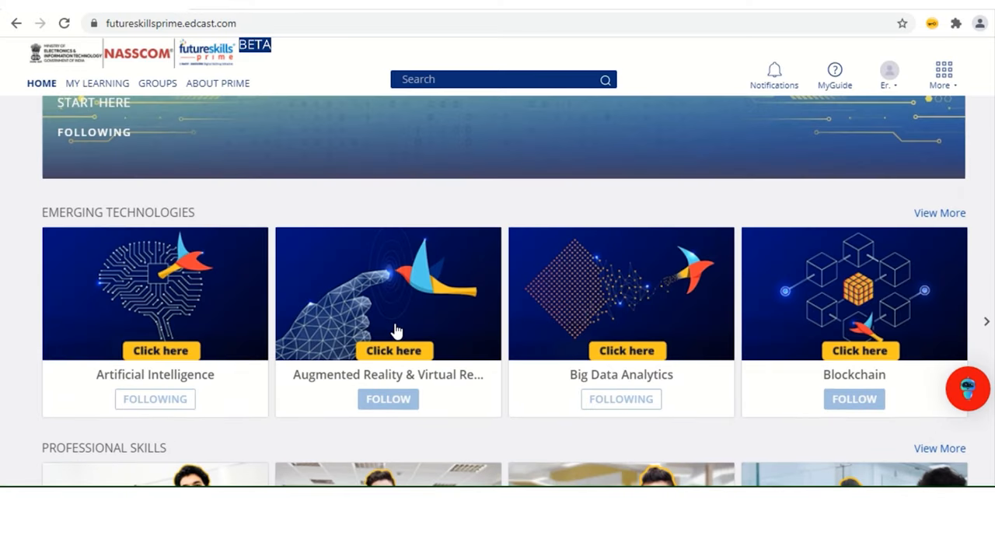
scroll(up, 3)
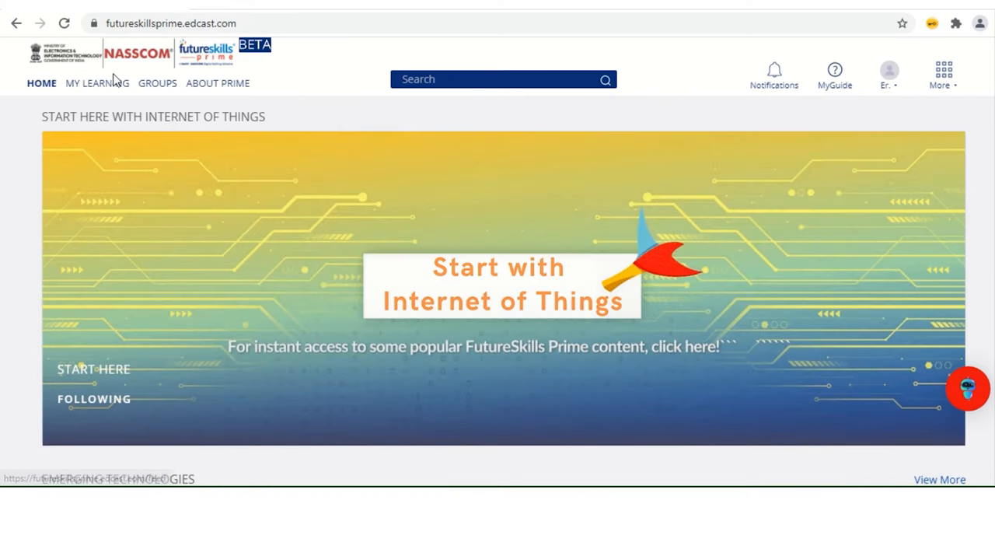
- Go to My Learning and browse the top Feed cards of recommended courses
click(96, 84)
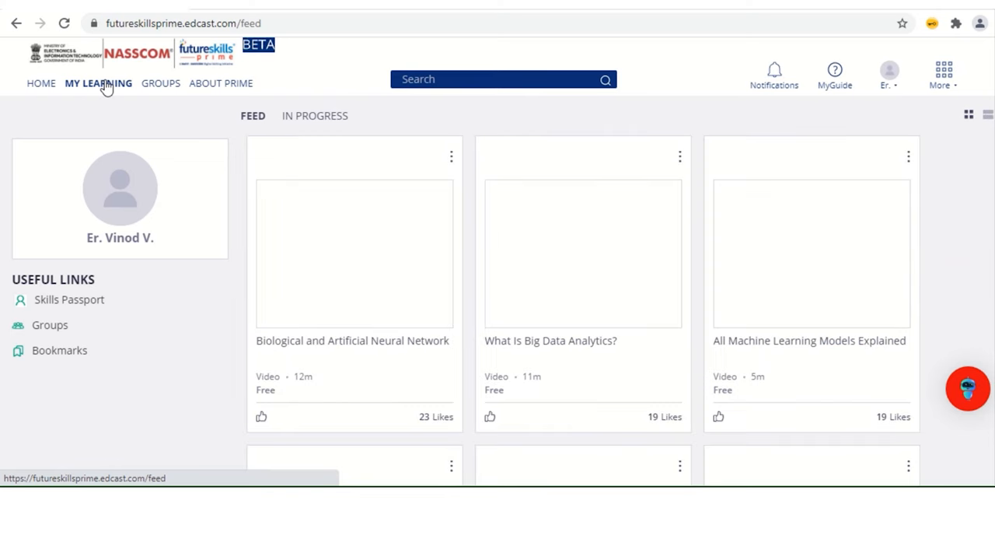
scroll(down, 3)
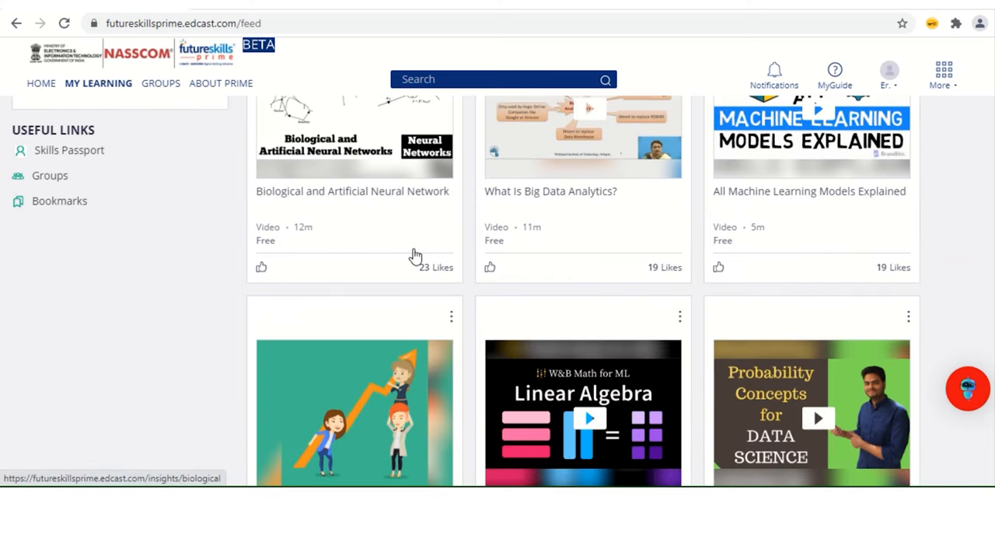
mouse_move(774, 247)
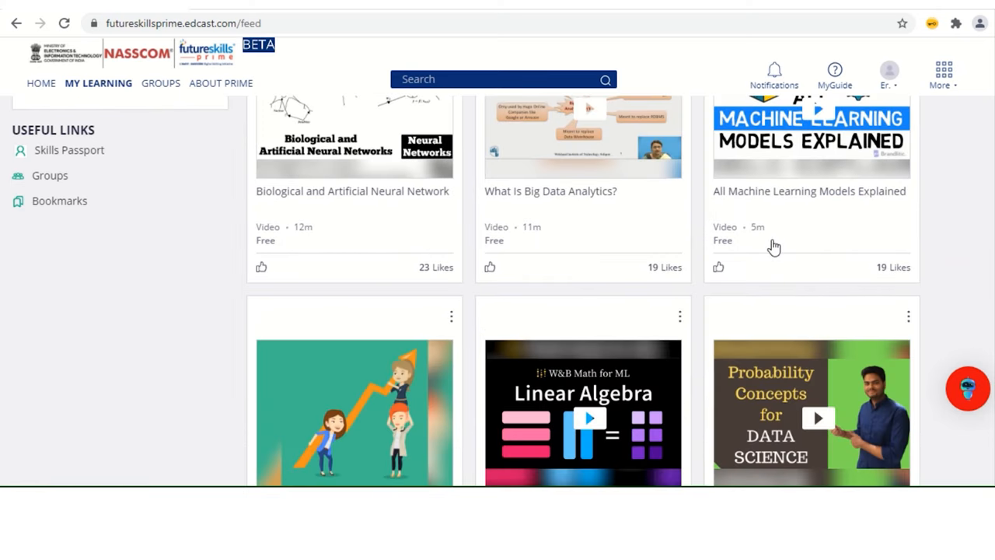
scroll(up, 3)
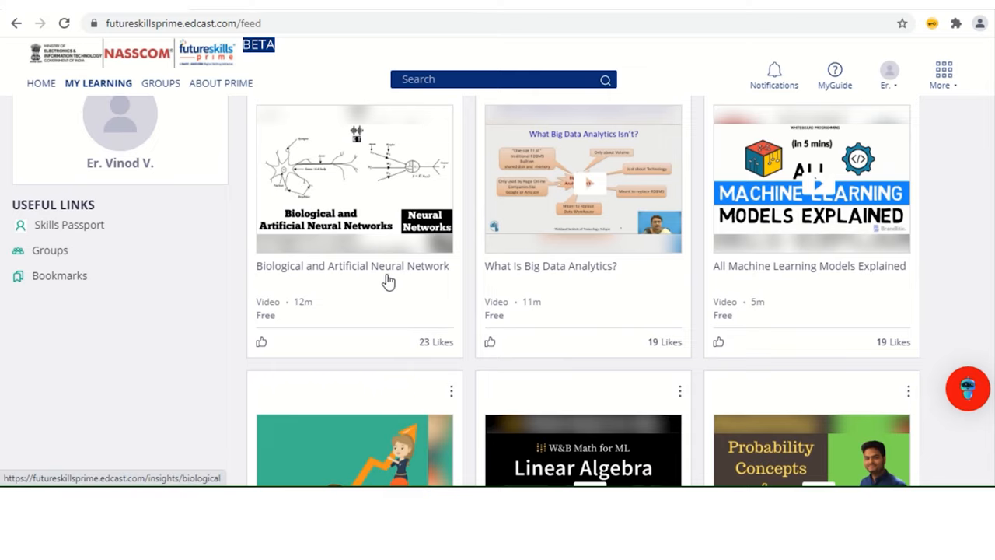
scroll(down, 3)
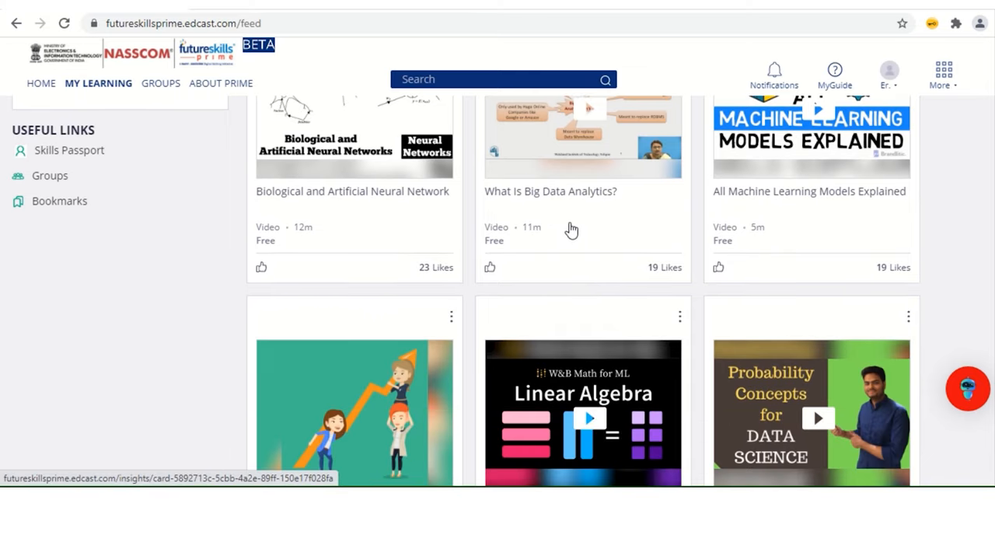
scroll(down, 3)
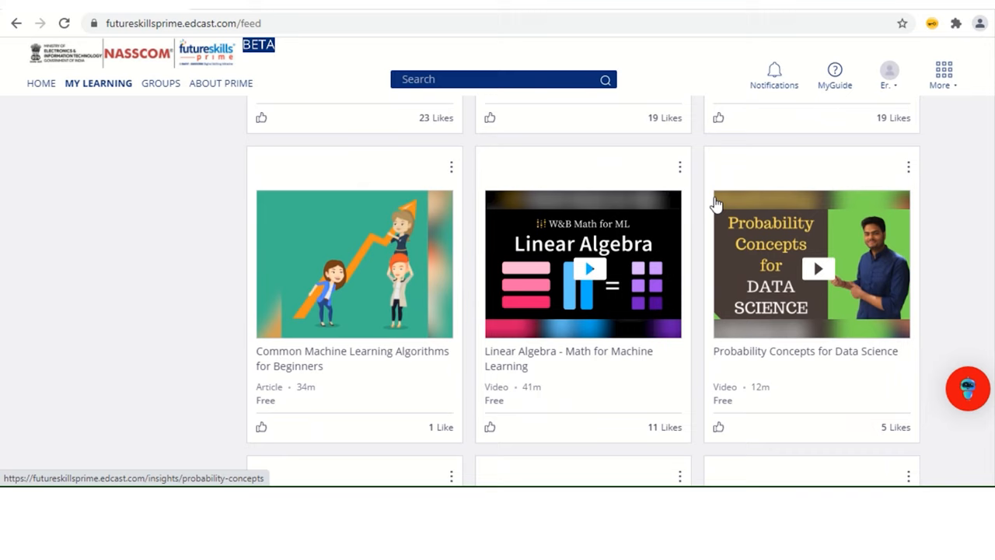
scroll(up, 3)
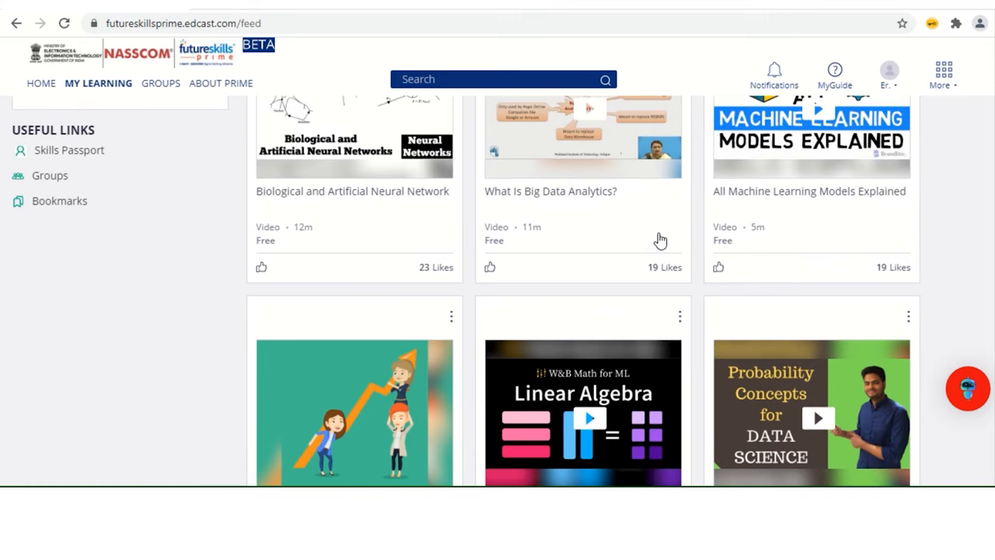
mouse_move(812, 226)
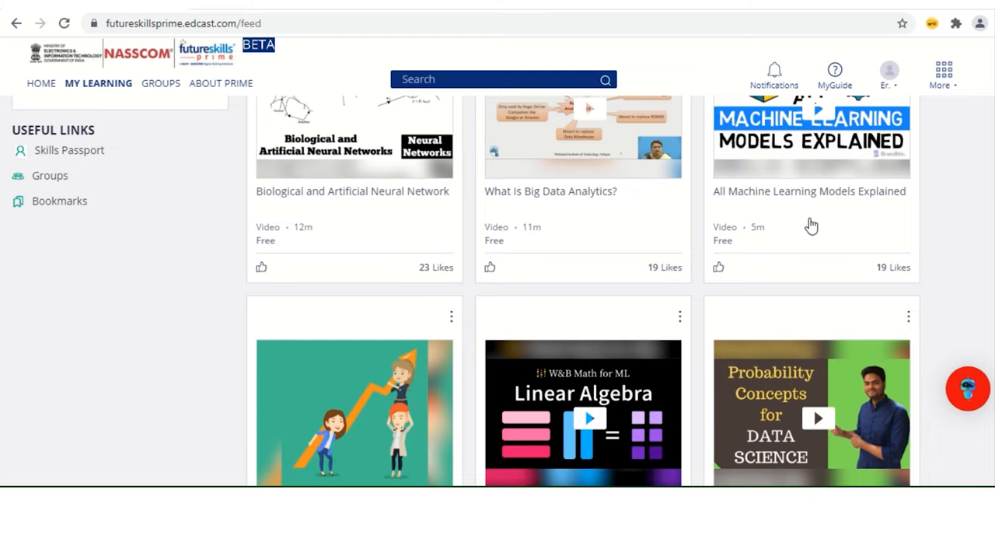
- Scroll through the feed's AI, network security, big data and machine learning items and back up
scroll(down, 3)
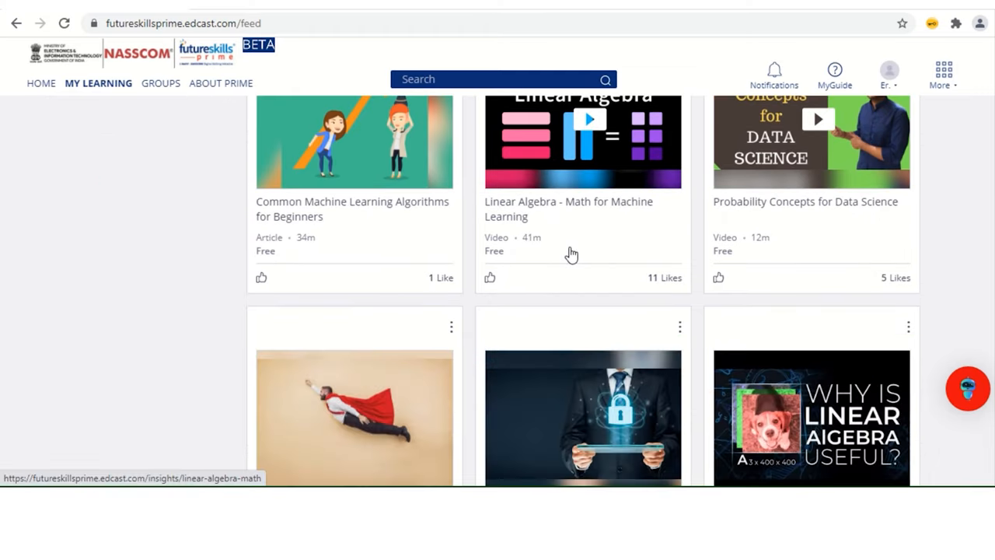
scroll(down, 3)
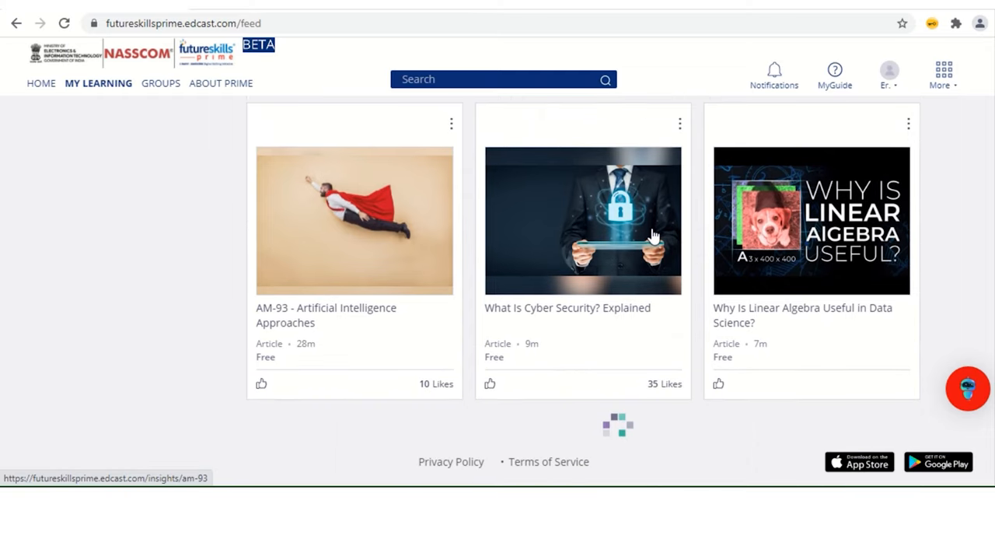
scroll(down, 3)
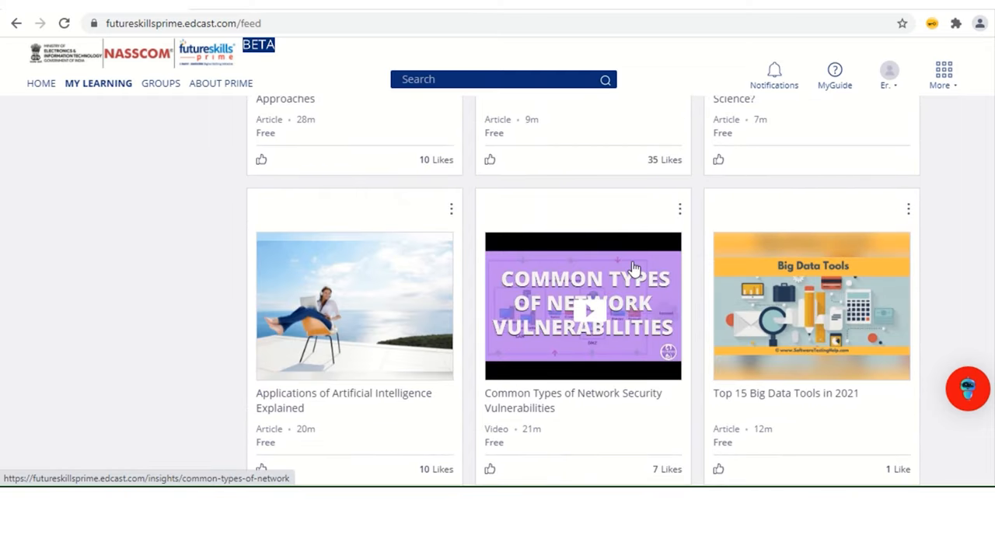
scroll(down, 3)
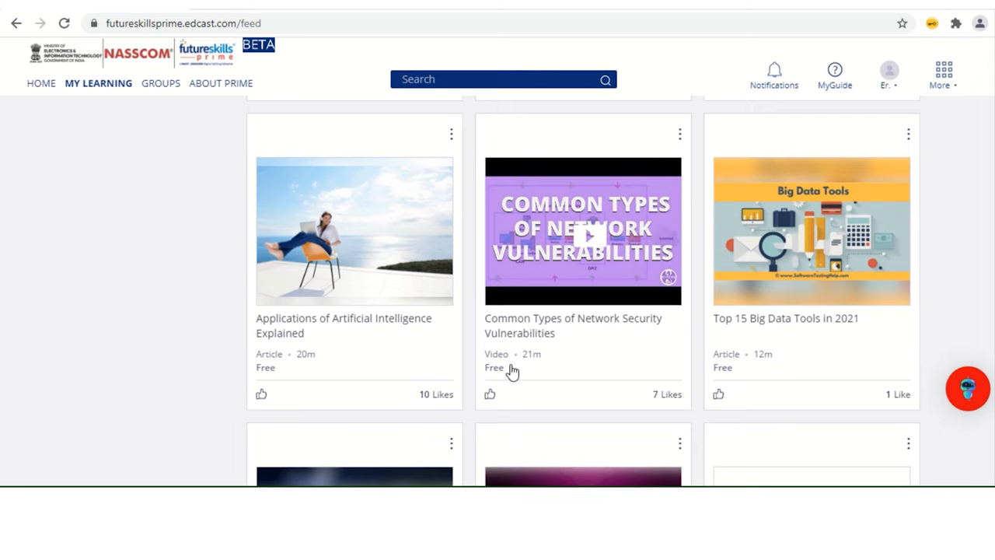
scroll(down, 3)
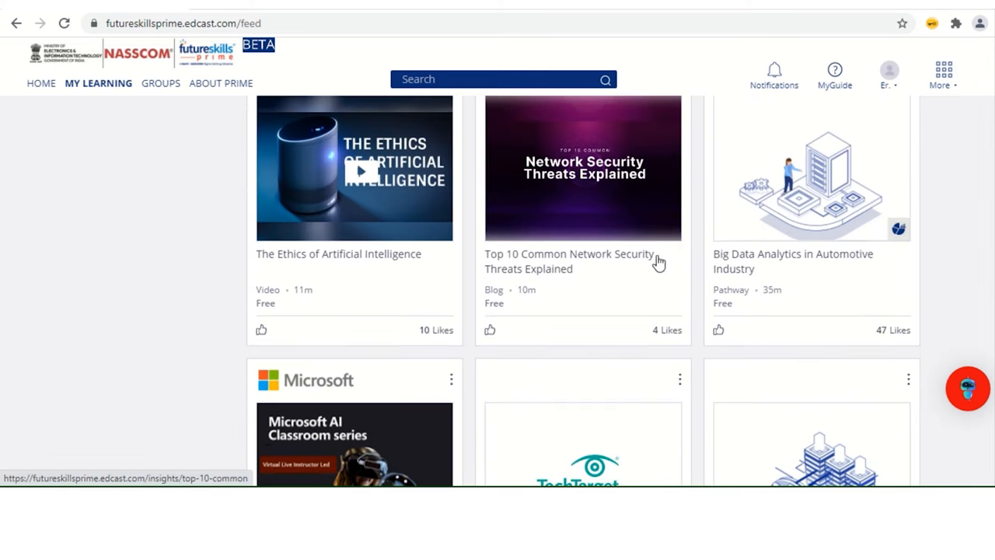
scroll(down, 3)
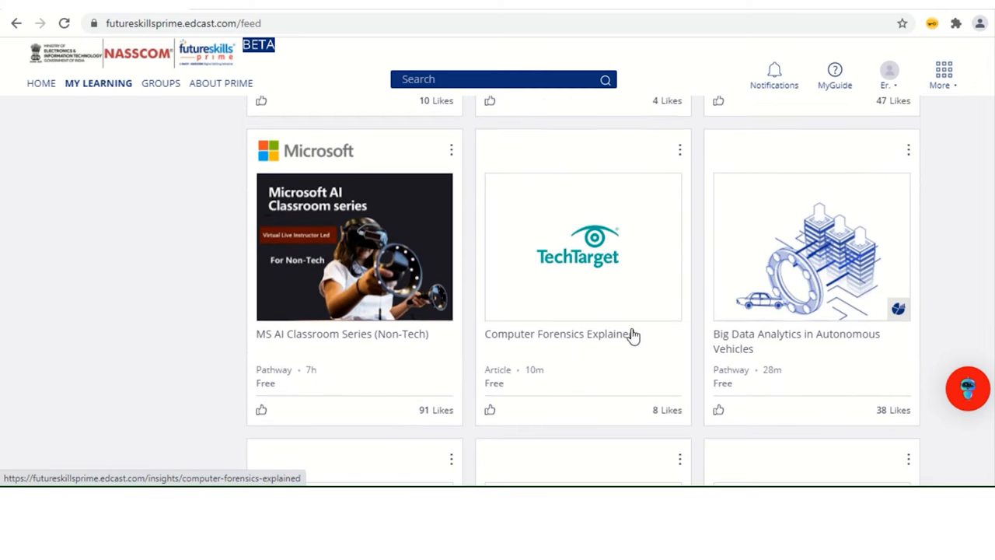
scroll(down, 3)
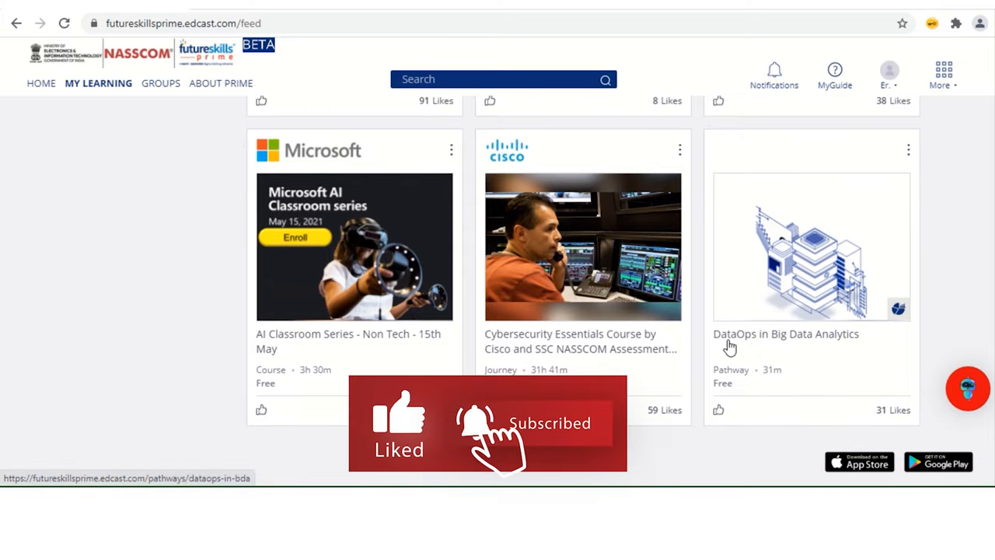
scroll(up, 3)
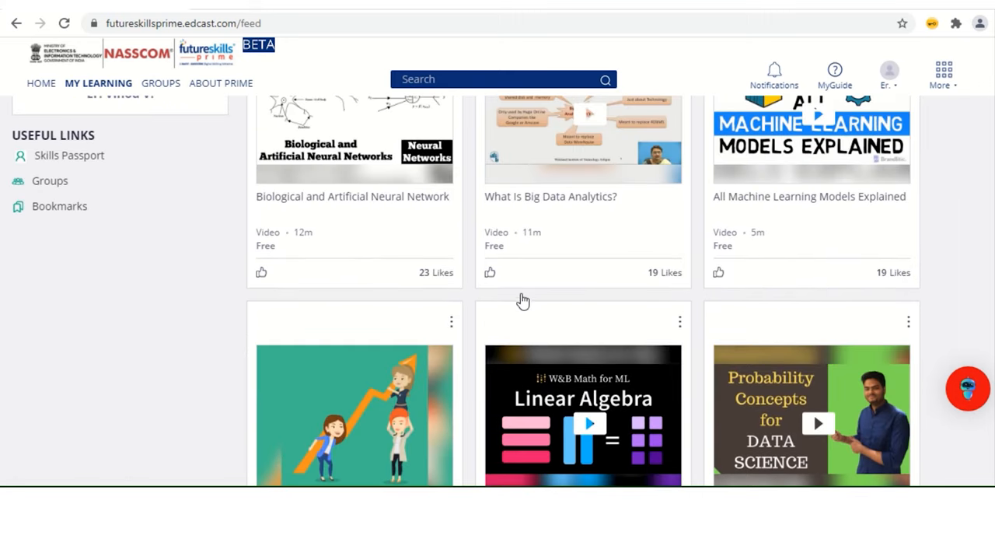
scroll(up, 3)
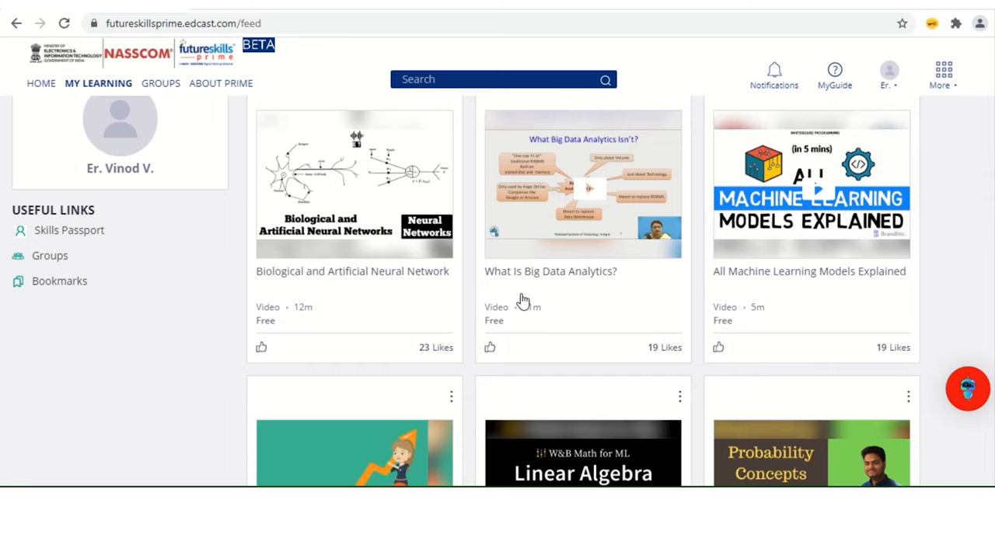
scroll(down, 3)
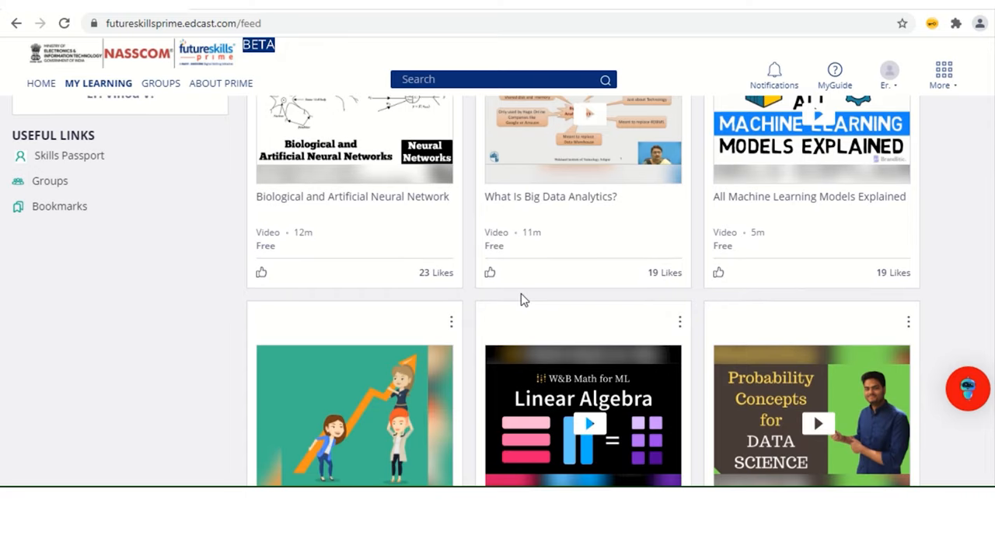